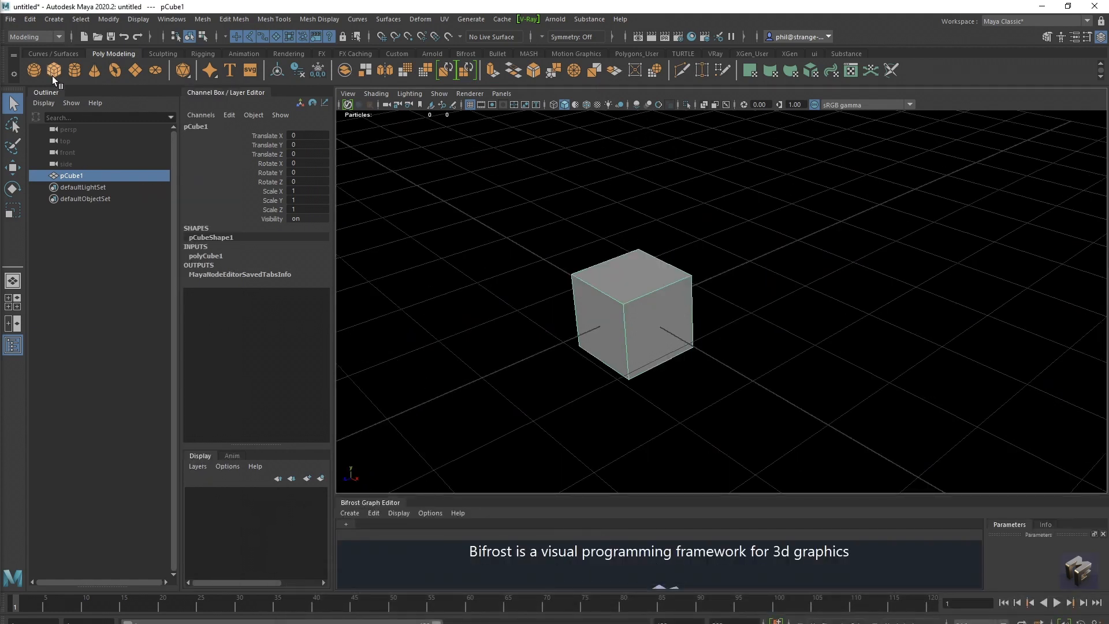
pyautogui.moveTo(537, 497)
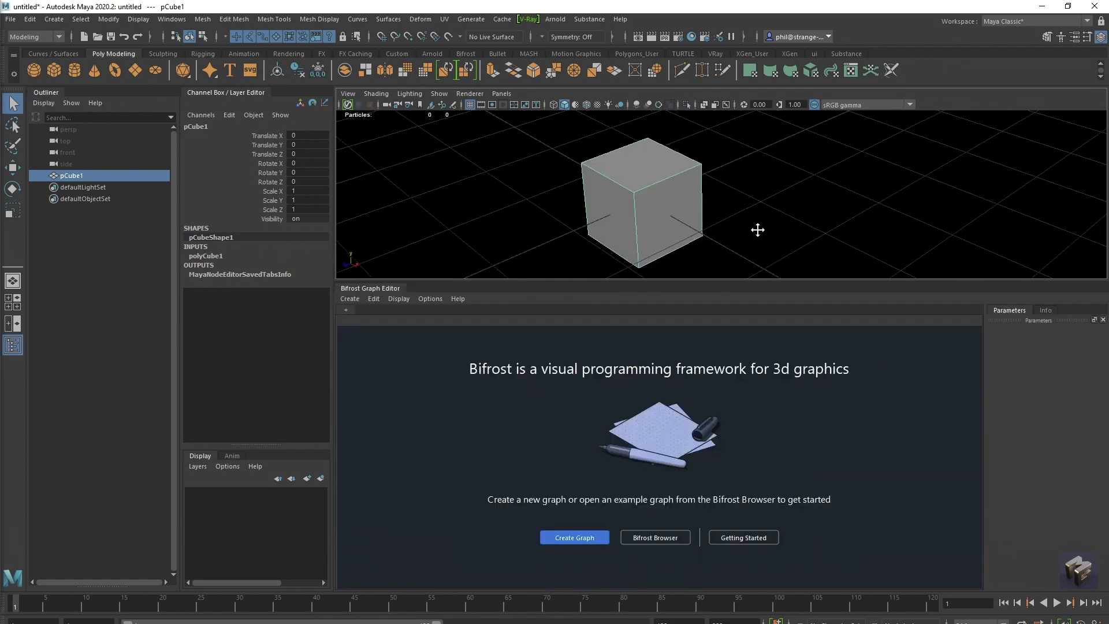
# Step: Create a new Bifrost graph for the selected pCube1, bringing its shape in as a node
pyautogui.click(576, 537)
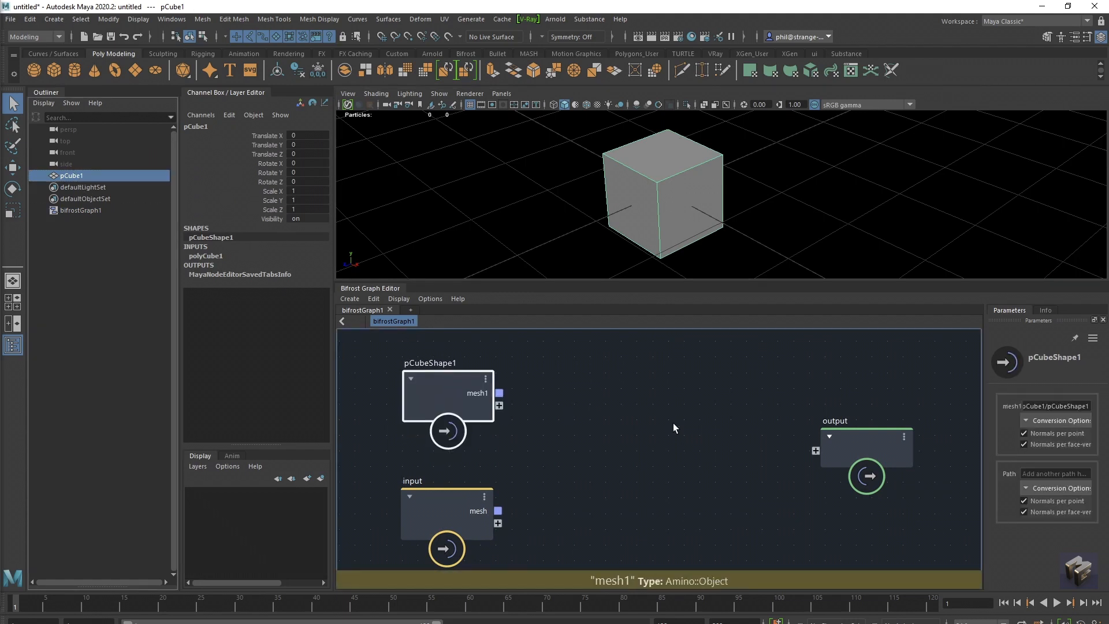
pyautogui.moveTo(688, 224)
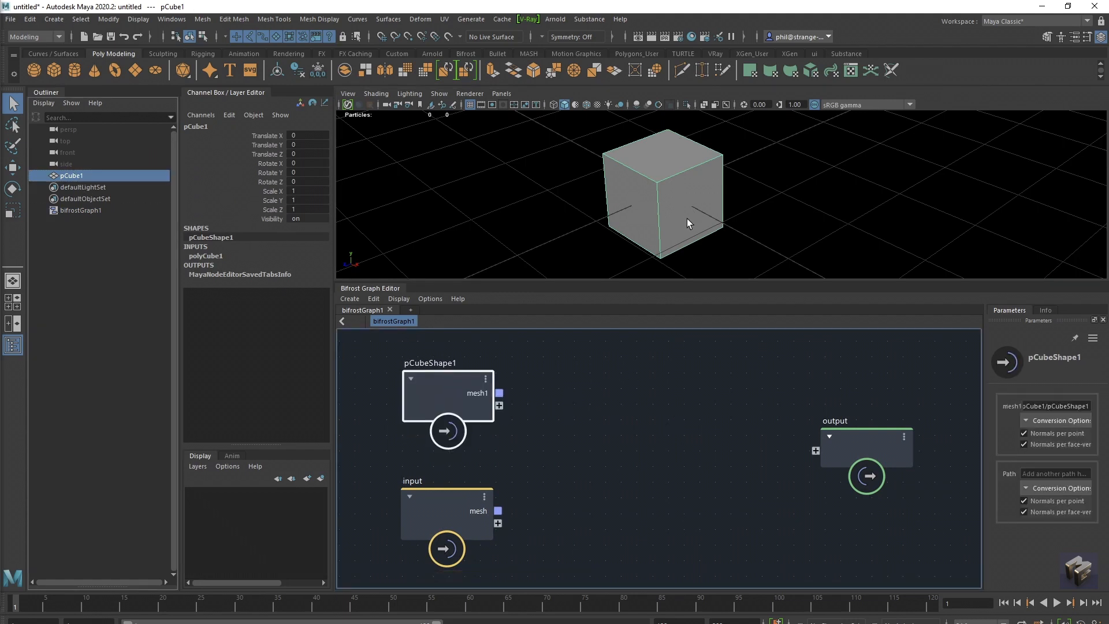
pyautogui.moveTo(574, 223)
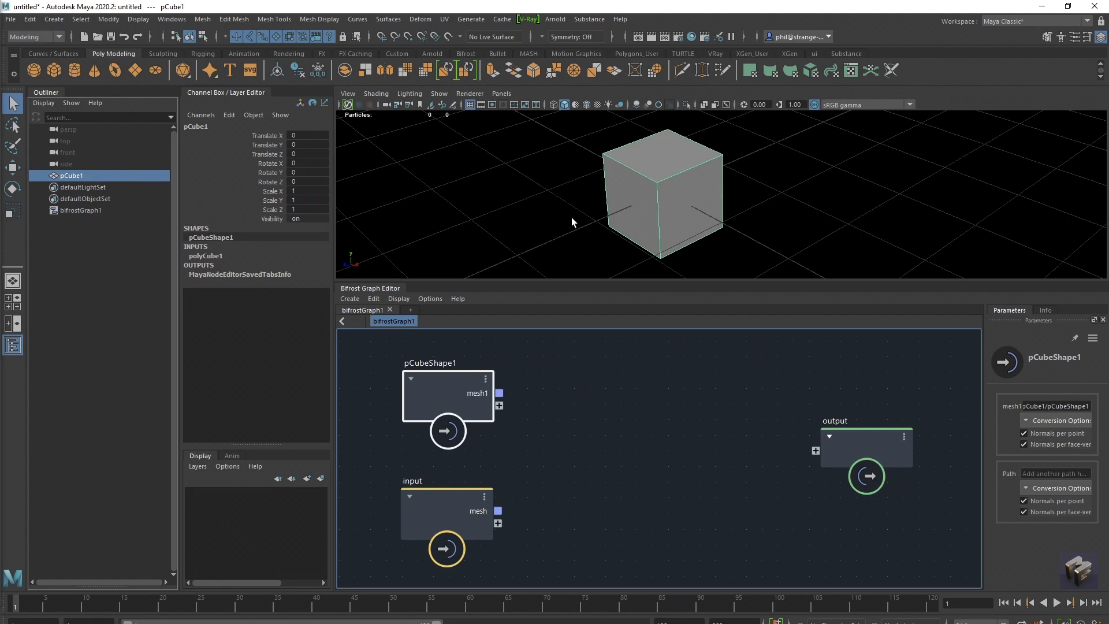
pyautogui.moveTo(564, 487)
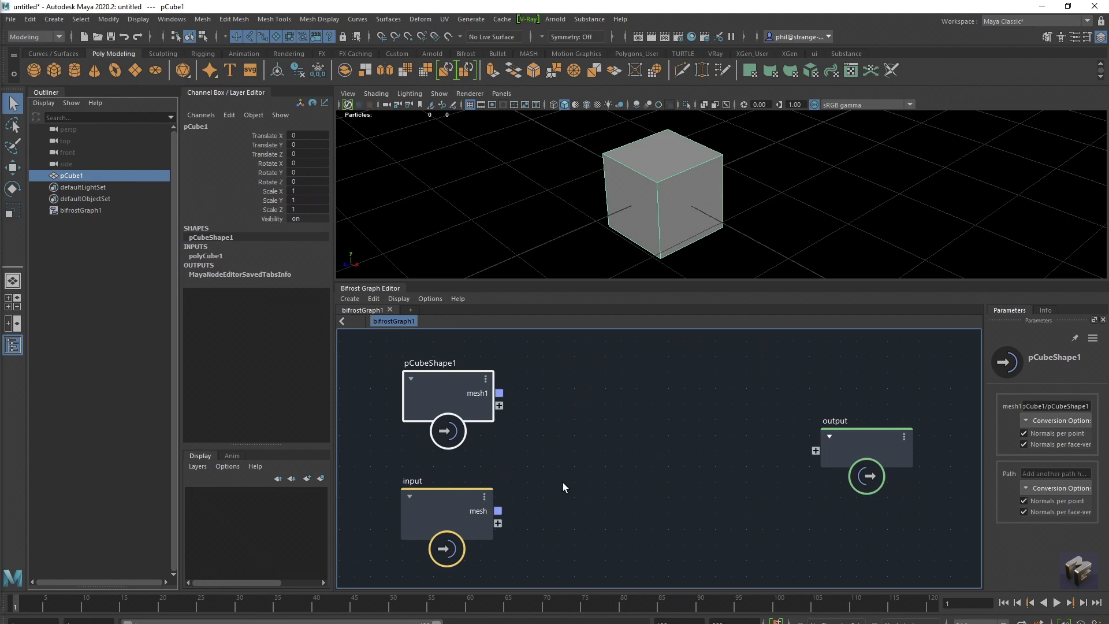
pyautogui.moveTo(559, 434)
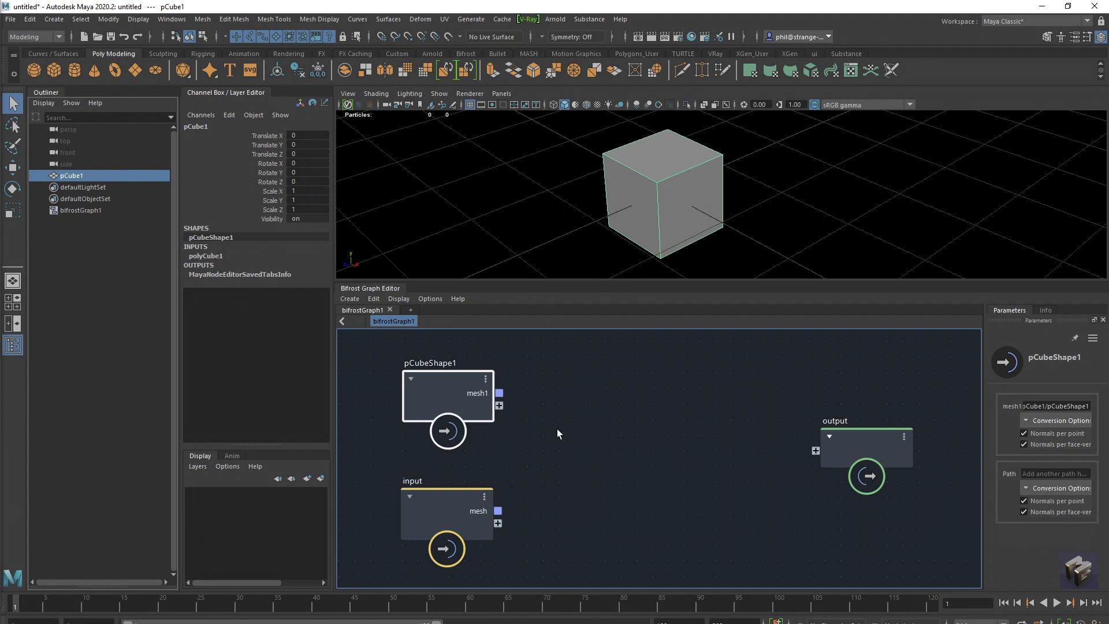
pyautogui.moveTo(643, 524)
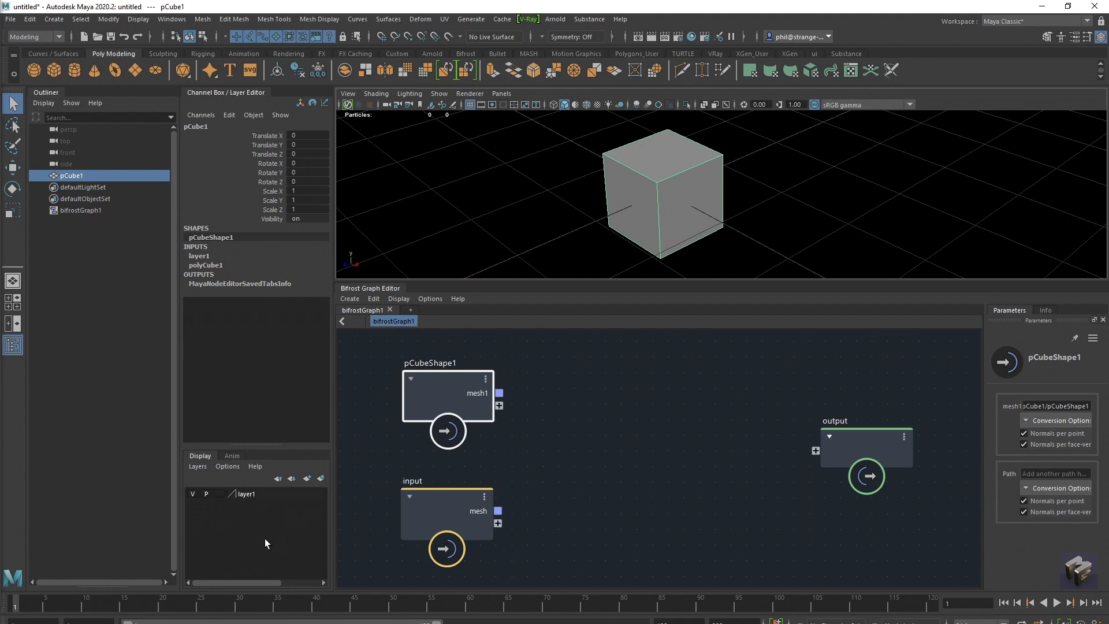
# Step: Toggle layer1's visibility off and back on to hide and show the cube
pyautogui.click(193, 494)
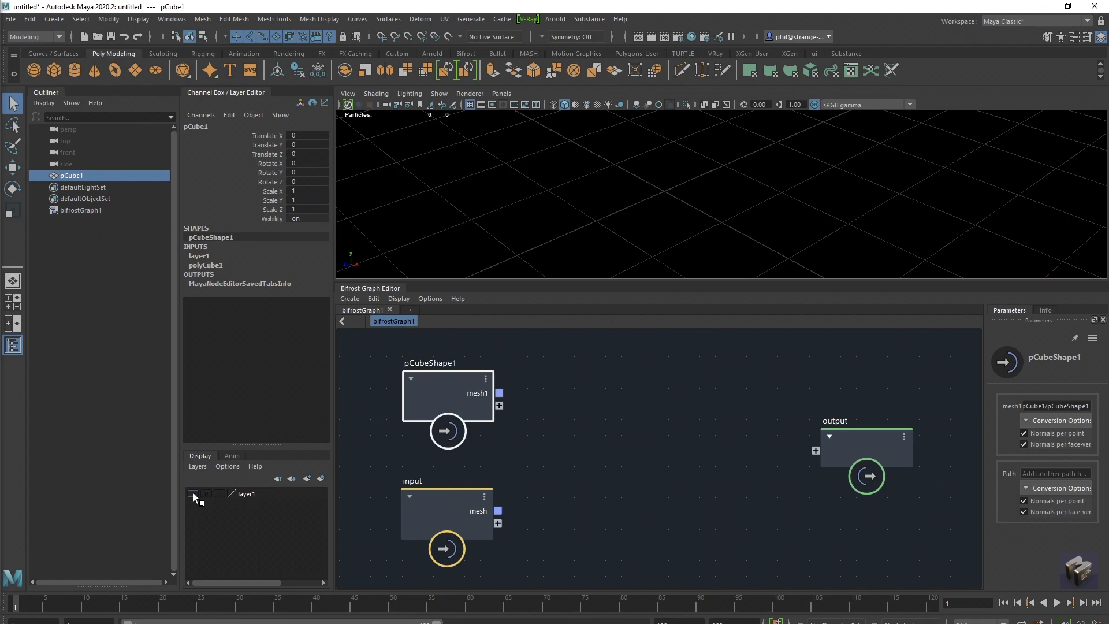
pyautogui.click(191, 493)
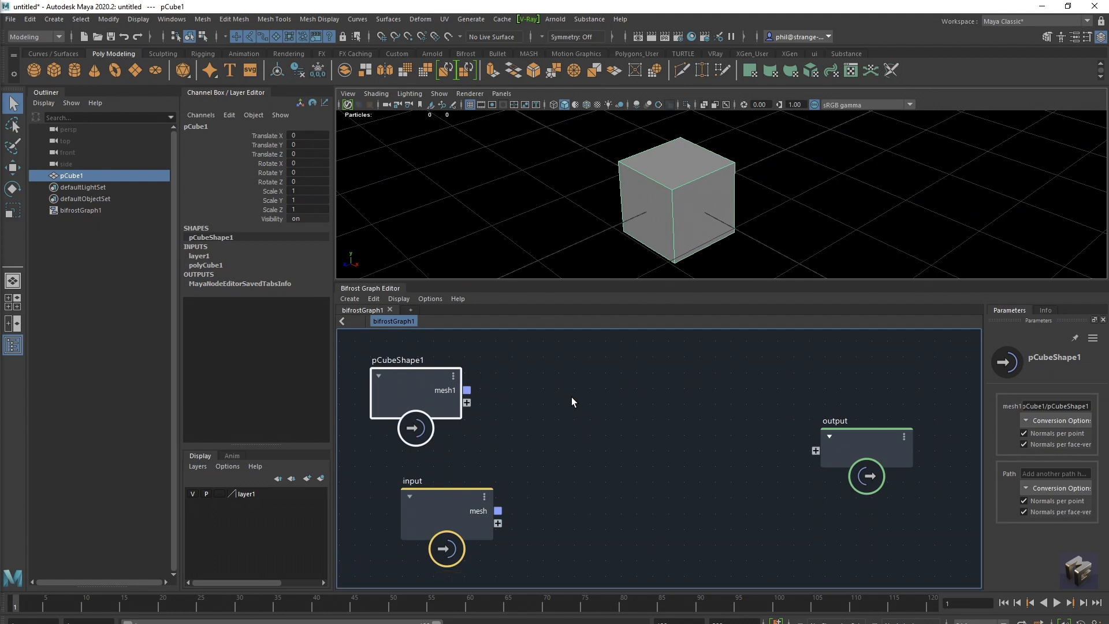
pyautogui.moveTo(663, 173)
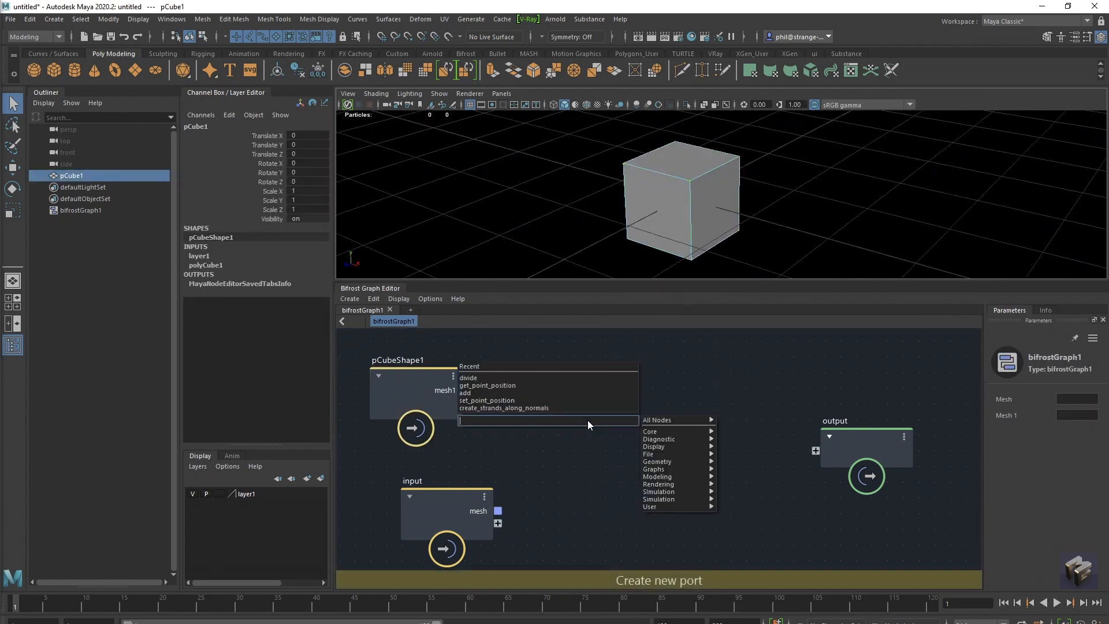
# Step: Add a get_point_position node and connect mesh1 to its geometry port
pyautogui.write('getpp')
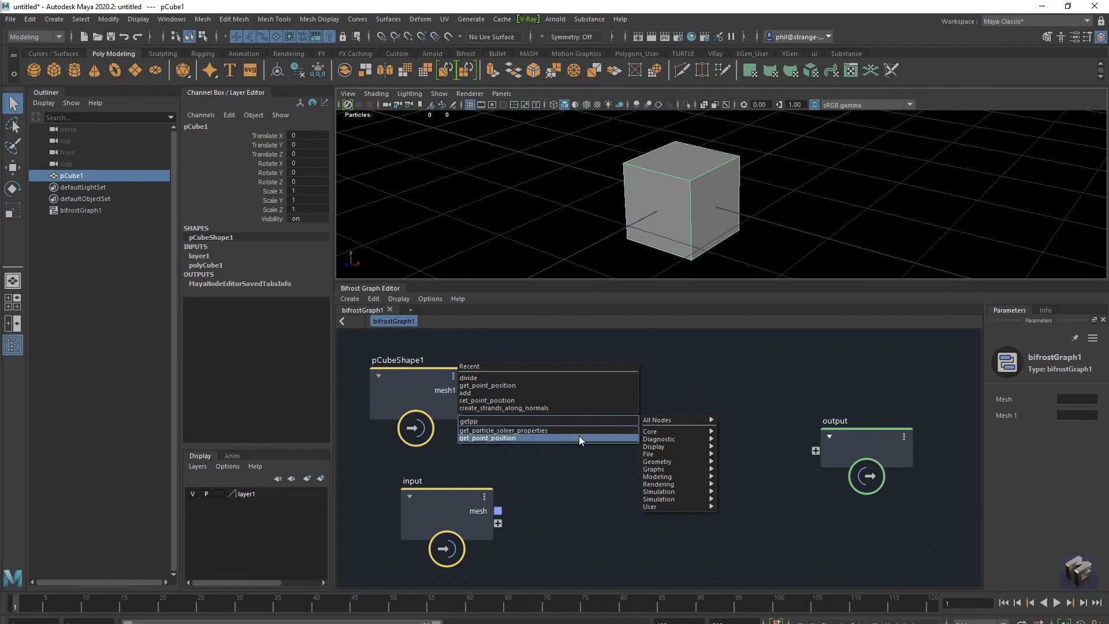
pyautogui.click(487, 437)
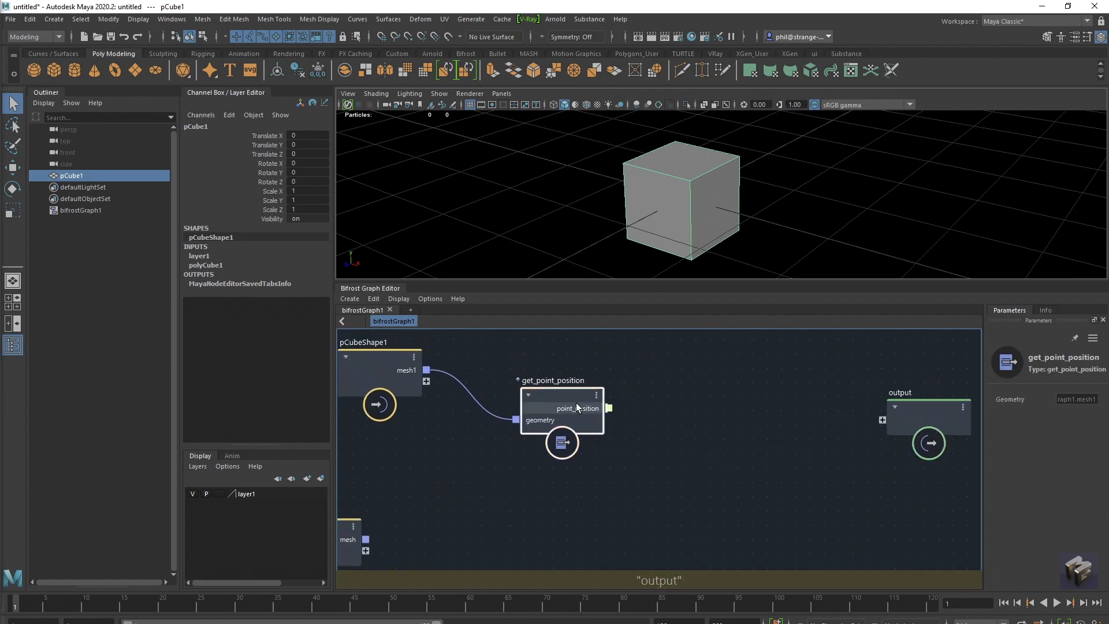
pyautogui.moveTo(561, 408); pyautogui.dragTo(566, 418)
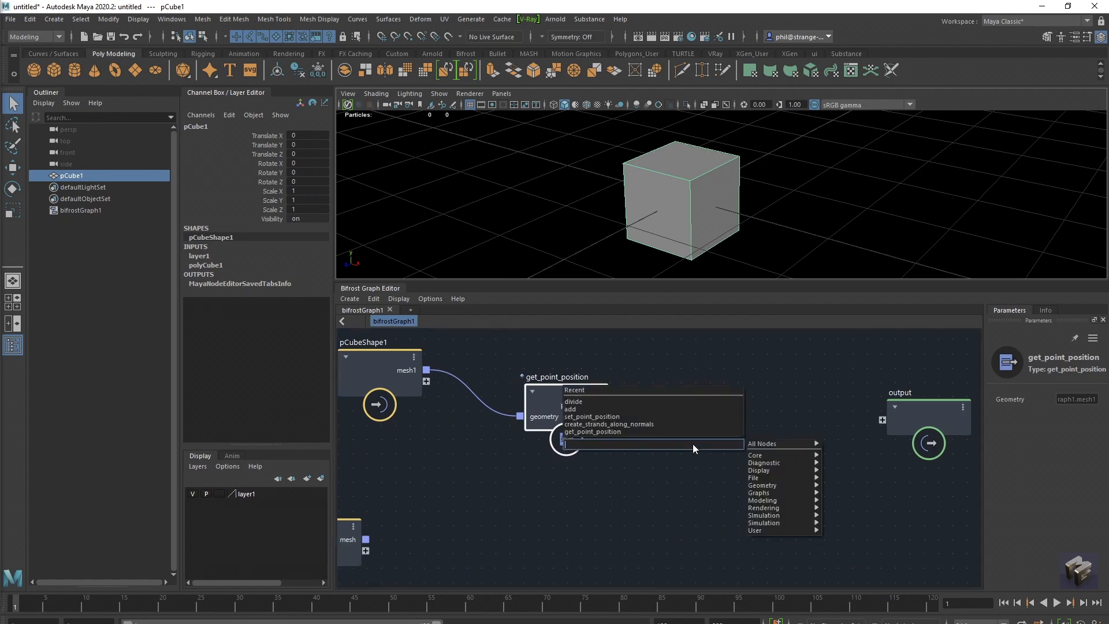
# Step: Add an add node fed by point_position and a float3 value node, editing its X, Y, Z fields
pyautogui.click(570, 409)
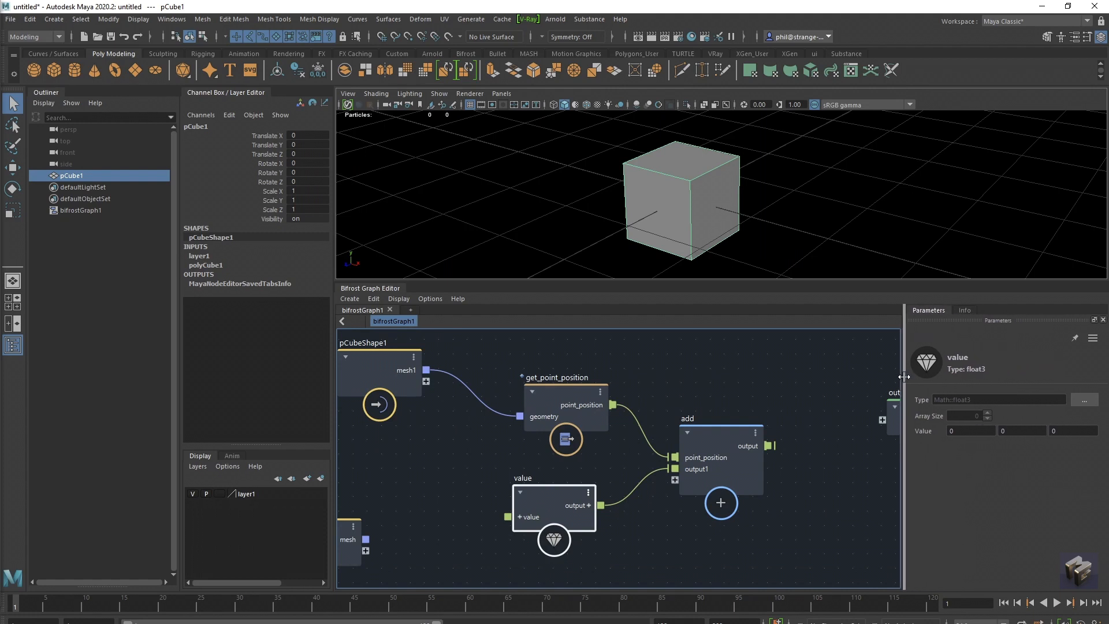
pyautogui.moveTo(542, 497)
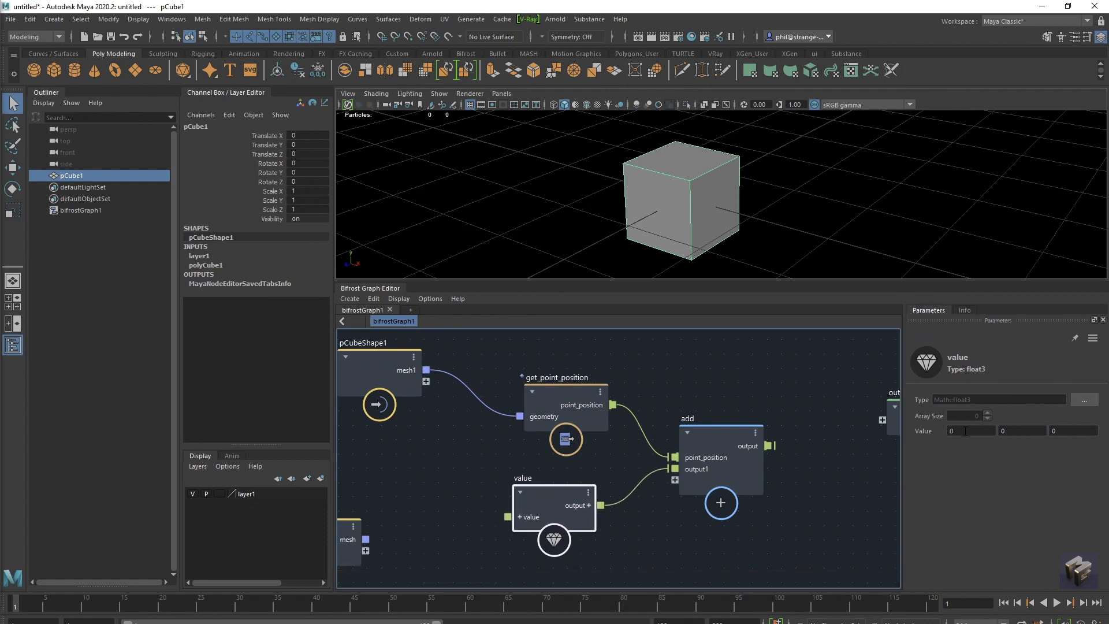
pyautogui.click(970, 429)
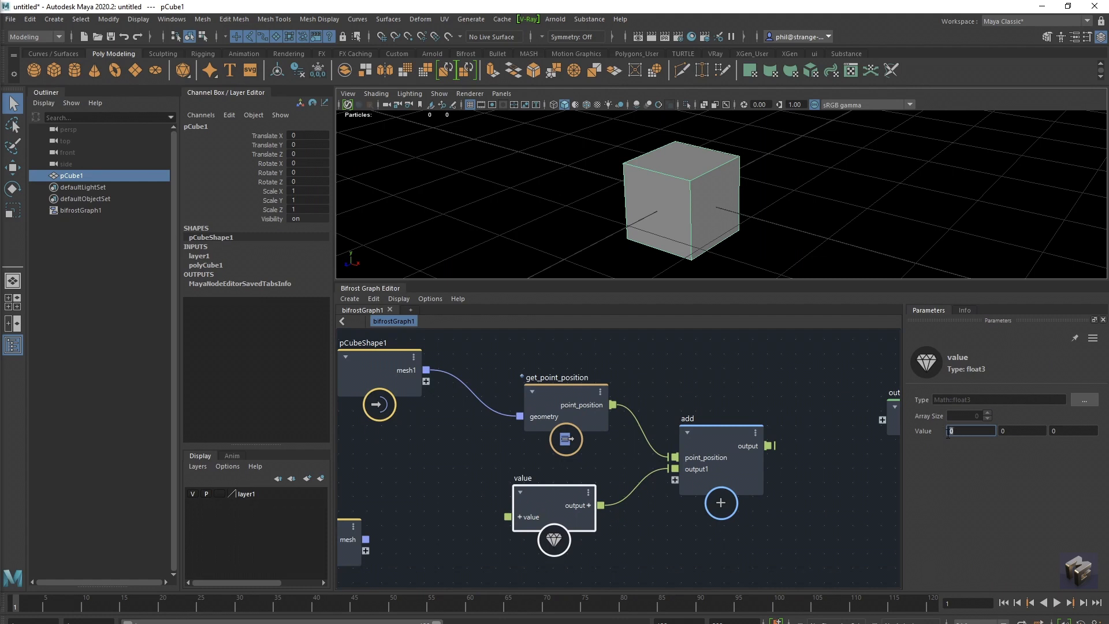
pyautogui.click(1073, 430)
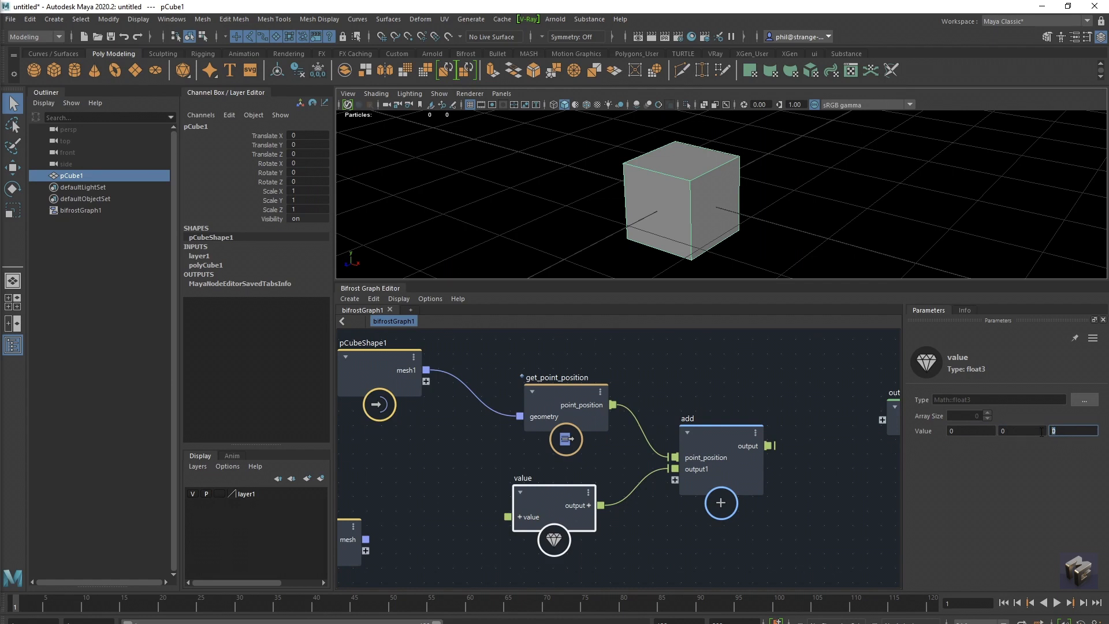
pyautogui.click(1022, 430)
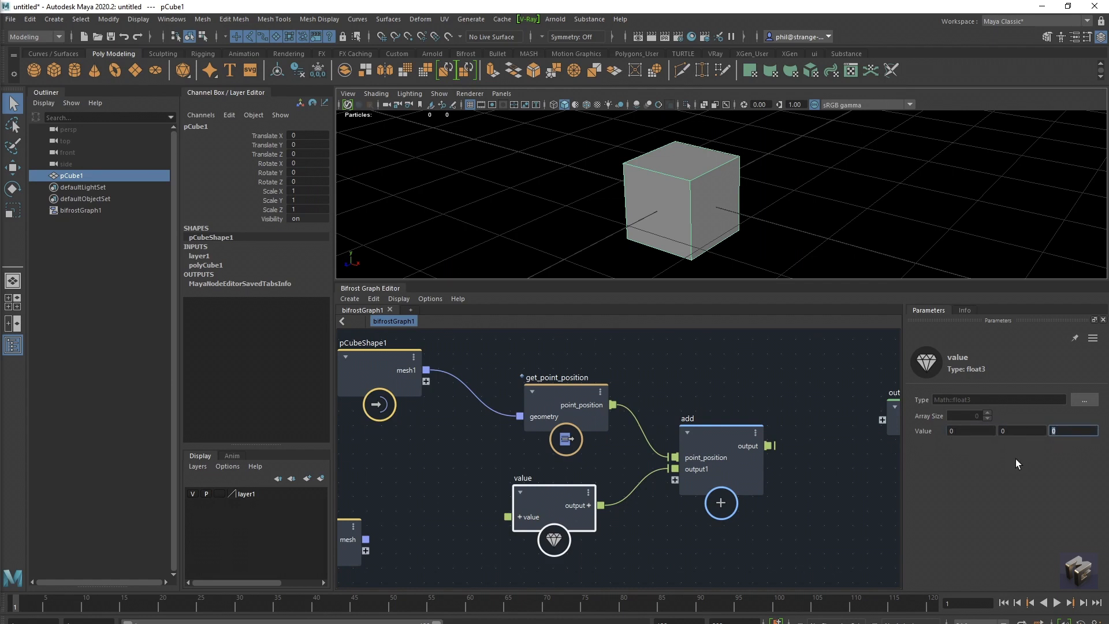
pyautogui.moveTo(791, 473)
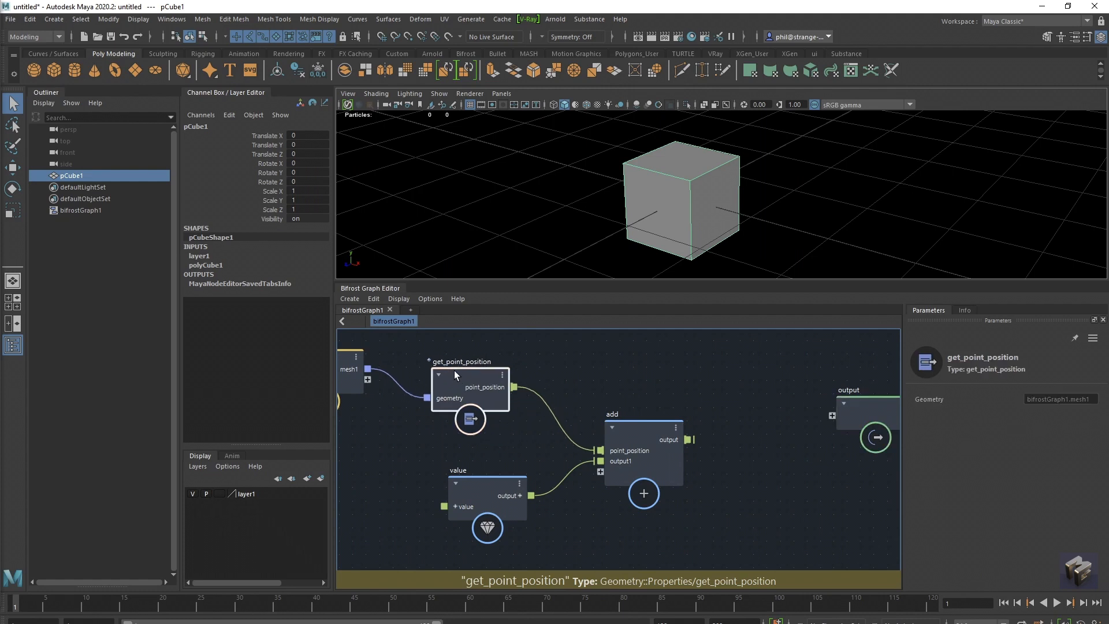
# Step: Connect mesh1 and the add result into set_point_position and route its out_geometry to the output
pyautogui.click(643, 425)
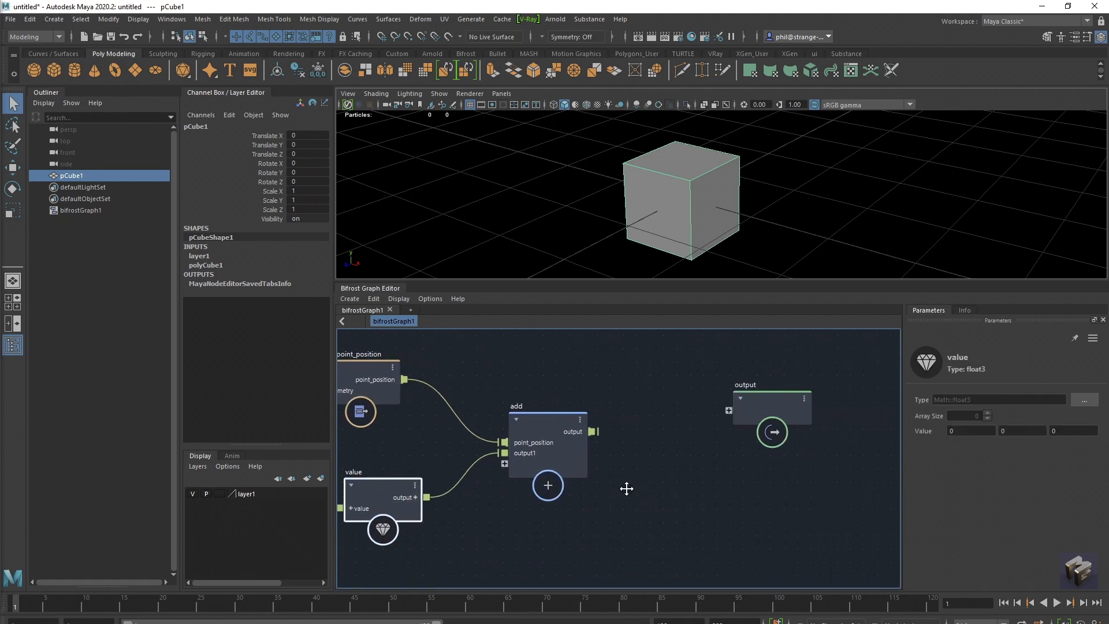
pyautogui.click(545, 423)
pyautogui.write('set')
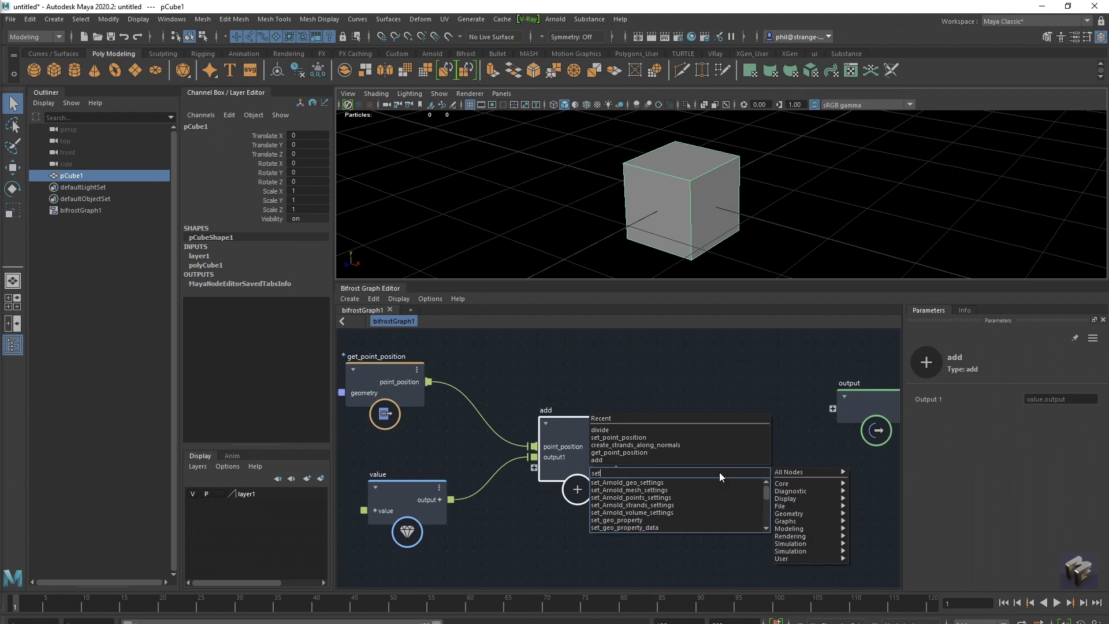
pyautogui.scroll(-3)
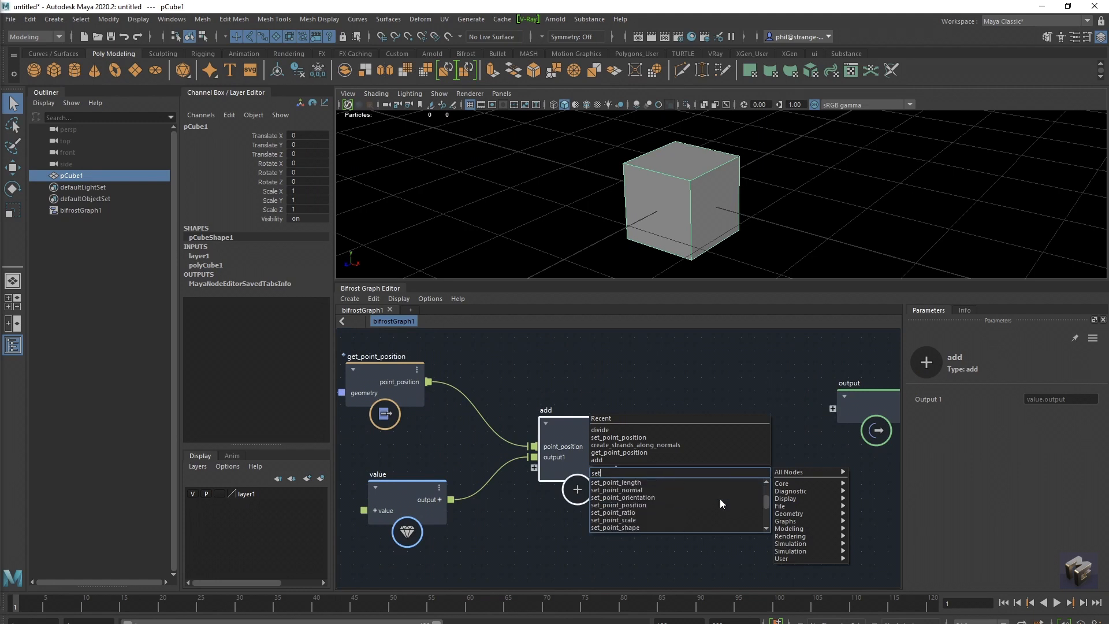
pyautogui.click(619, 505)
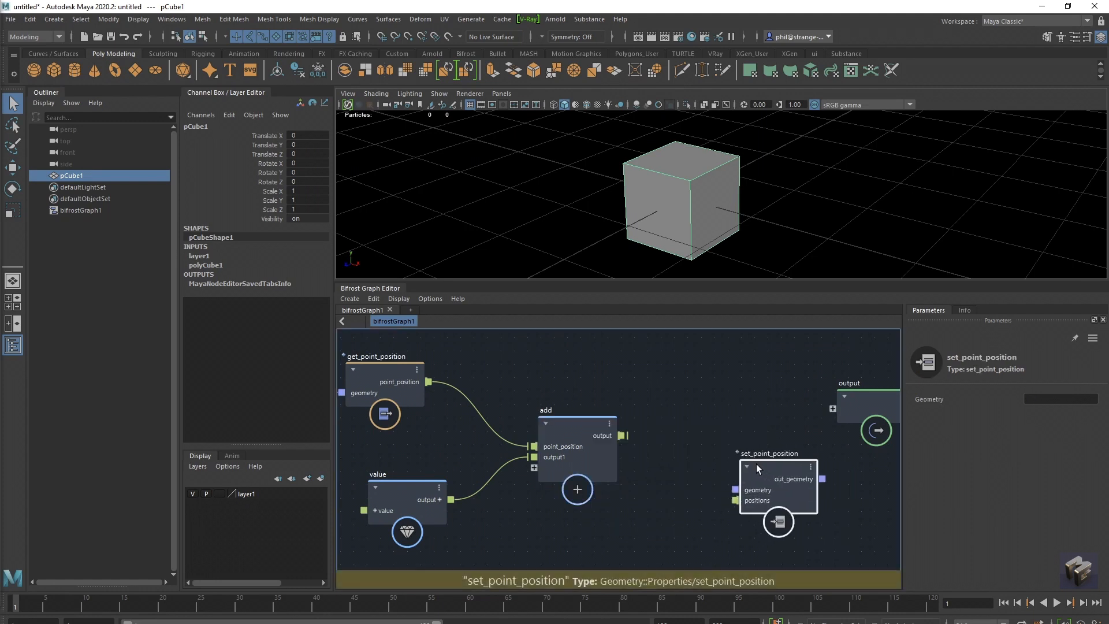
pyautogui.click(407, 499)
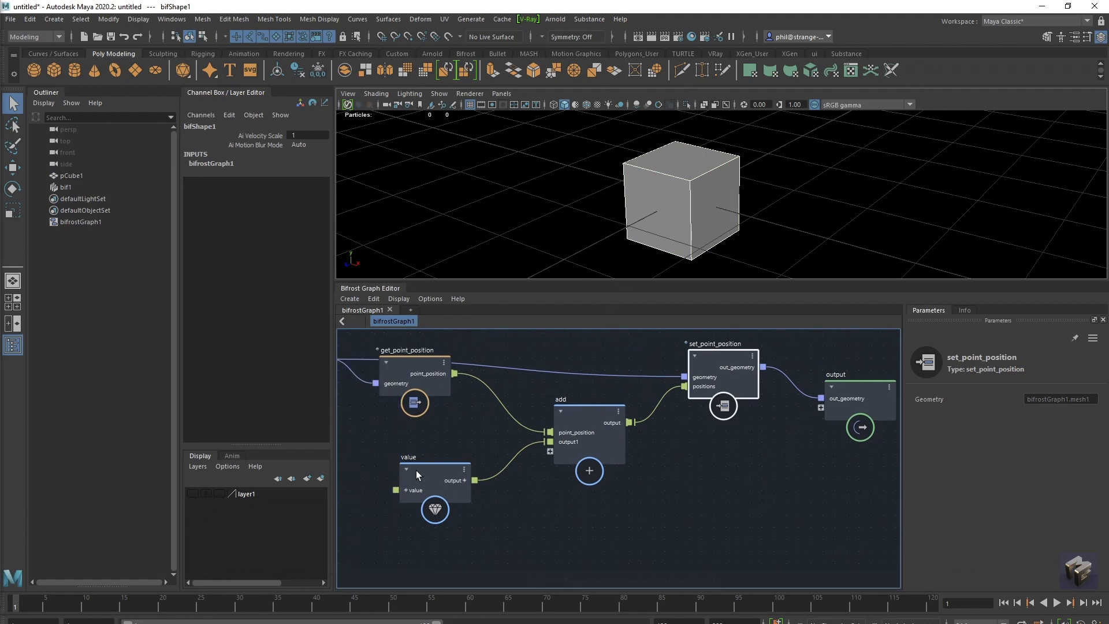
# Step: Test value offsets of 1 and 2 to shift the cube, then reset all components to 0
pyautogui.click(434, 481)
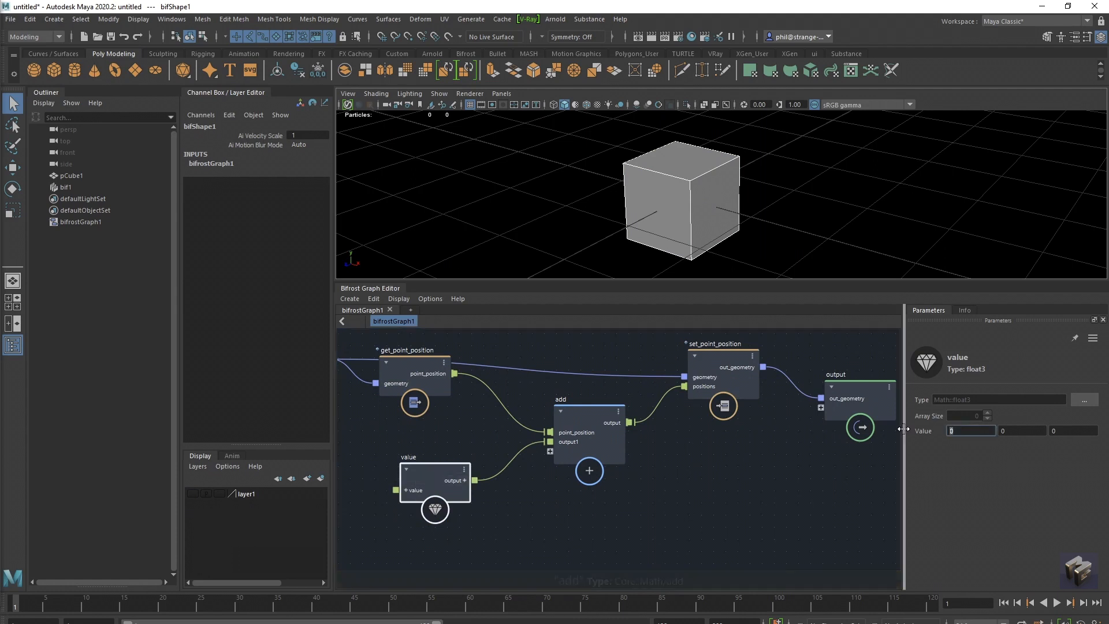
pyautogui.write('1')
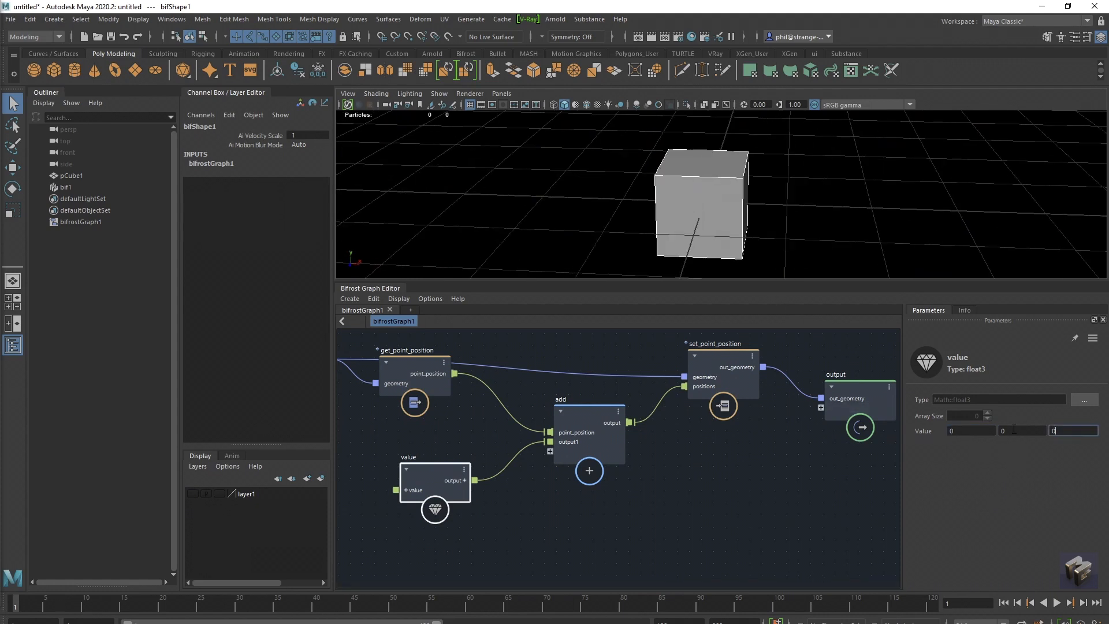
pyautogui.write('1')
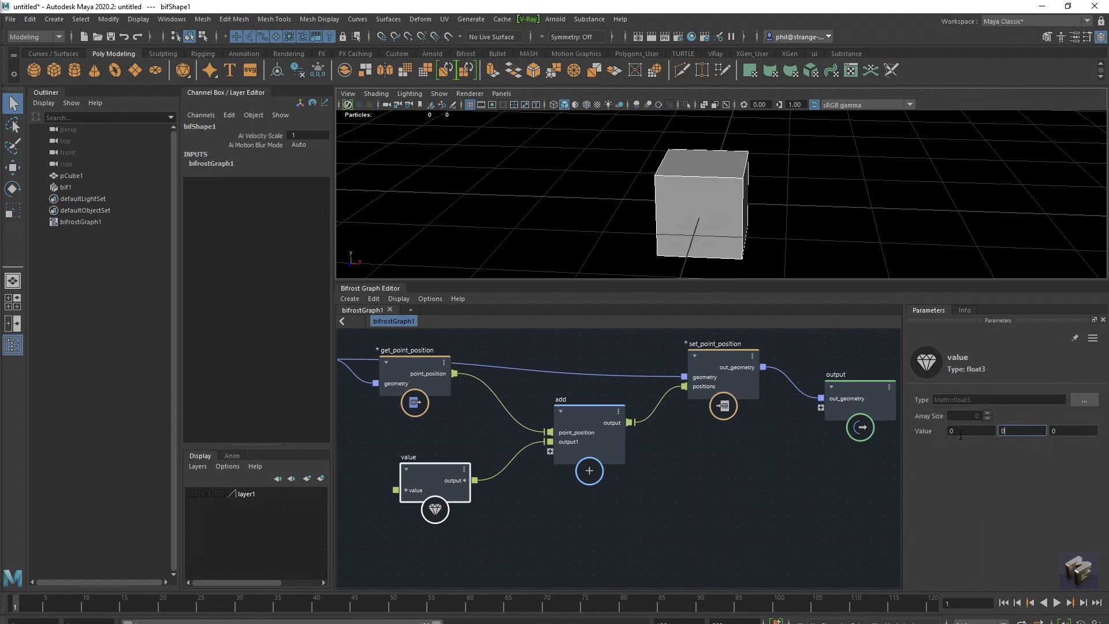
pyautogui.write('2')
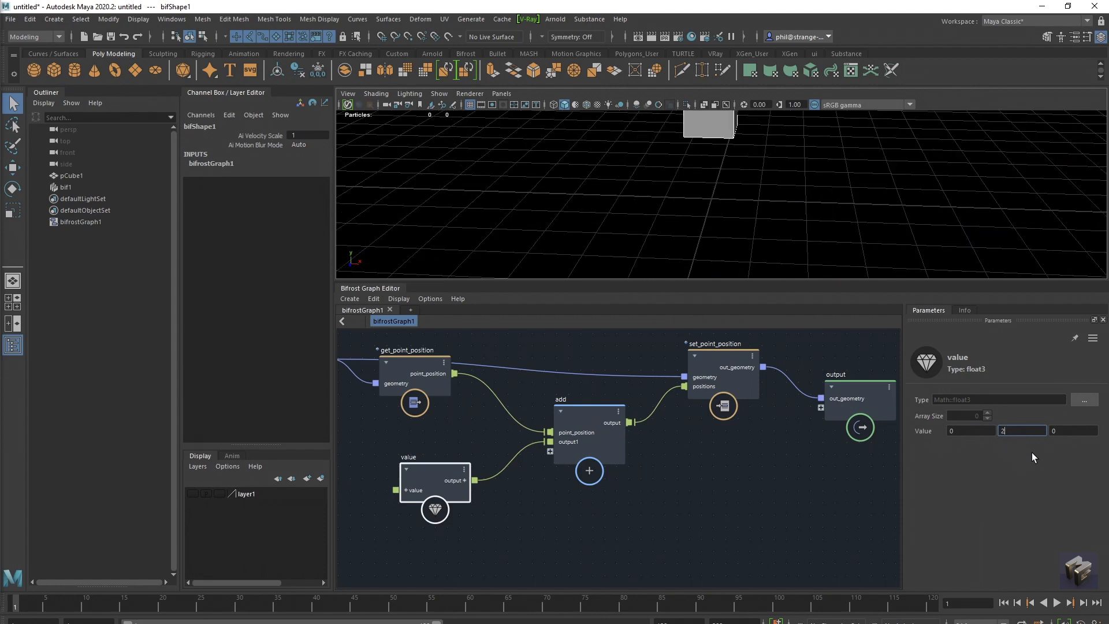
pyautogui.write('0')
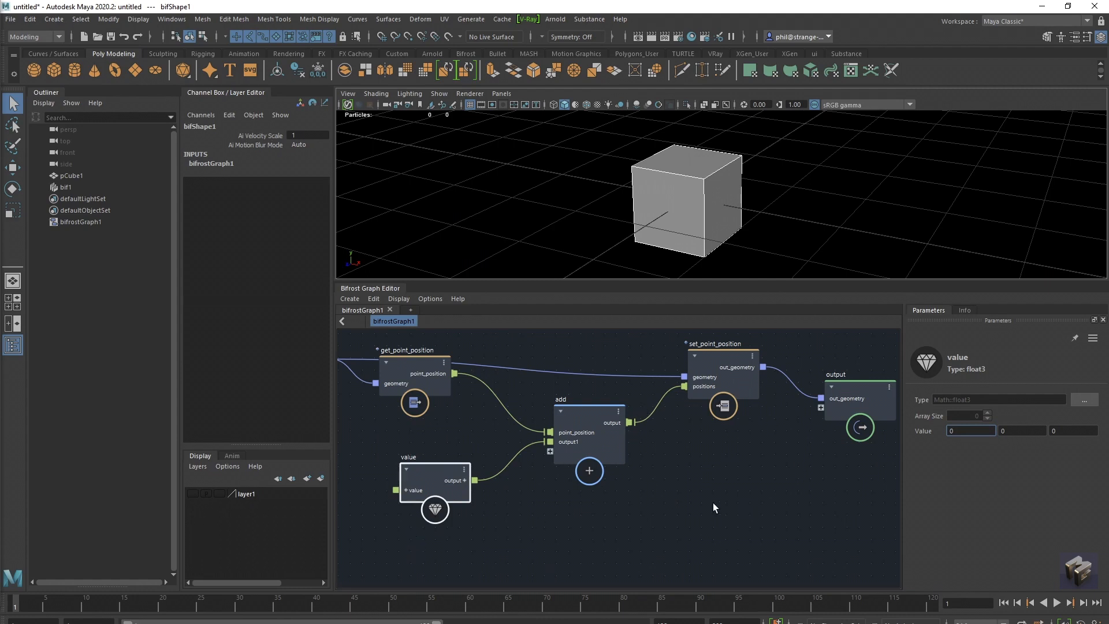
pyautogui.click(971, 430)
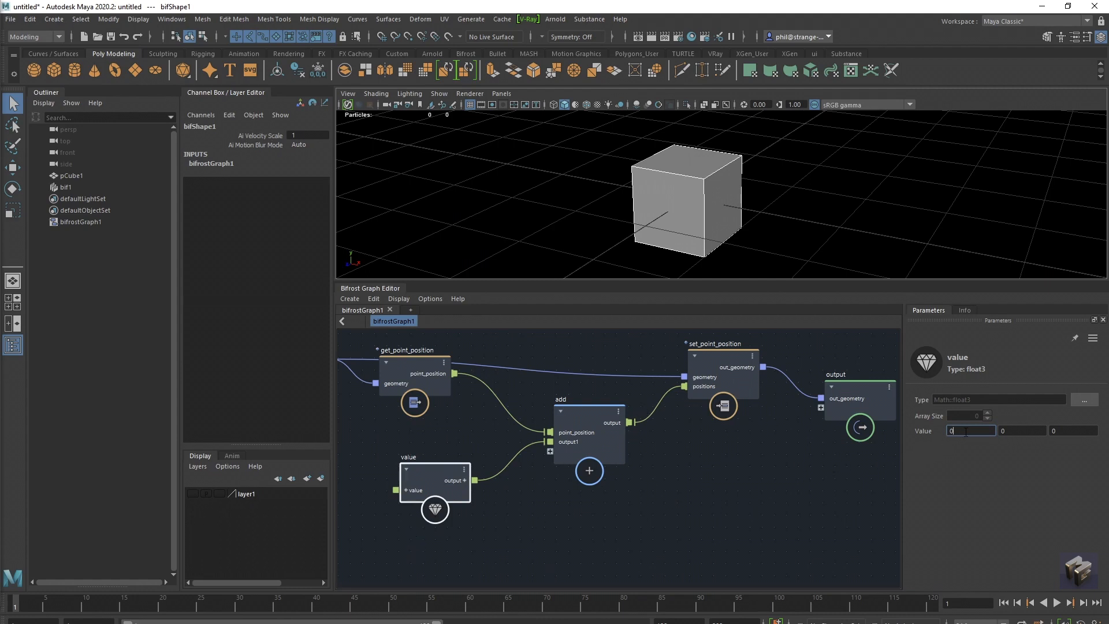
pyautogui.click(1074, 429)
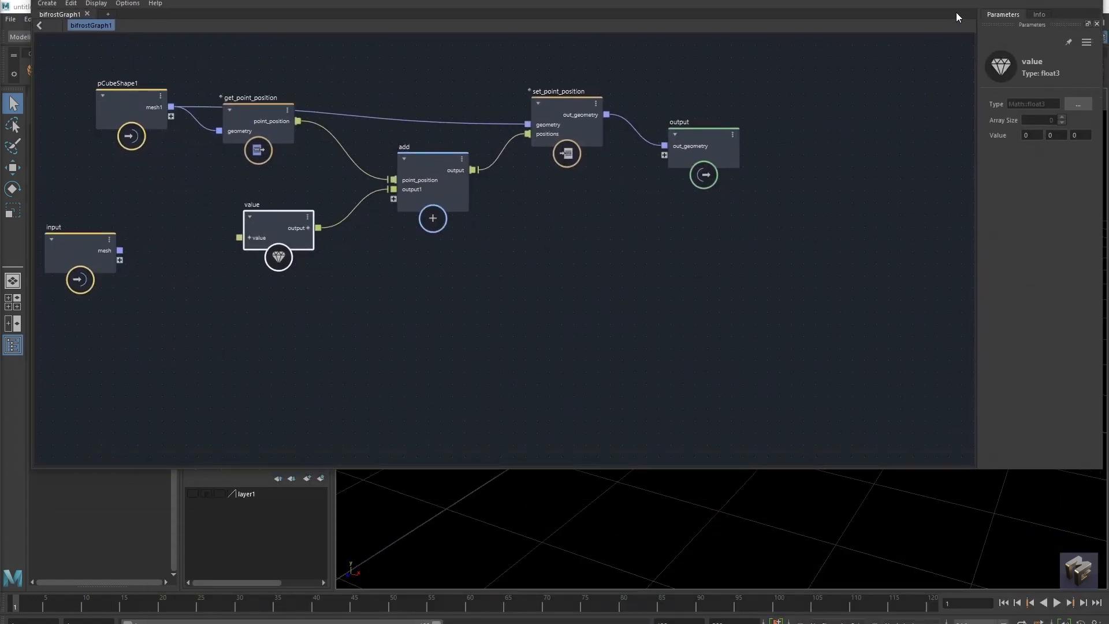
pyautogui.moveTo(933, 470)
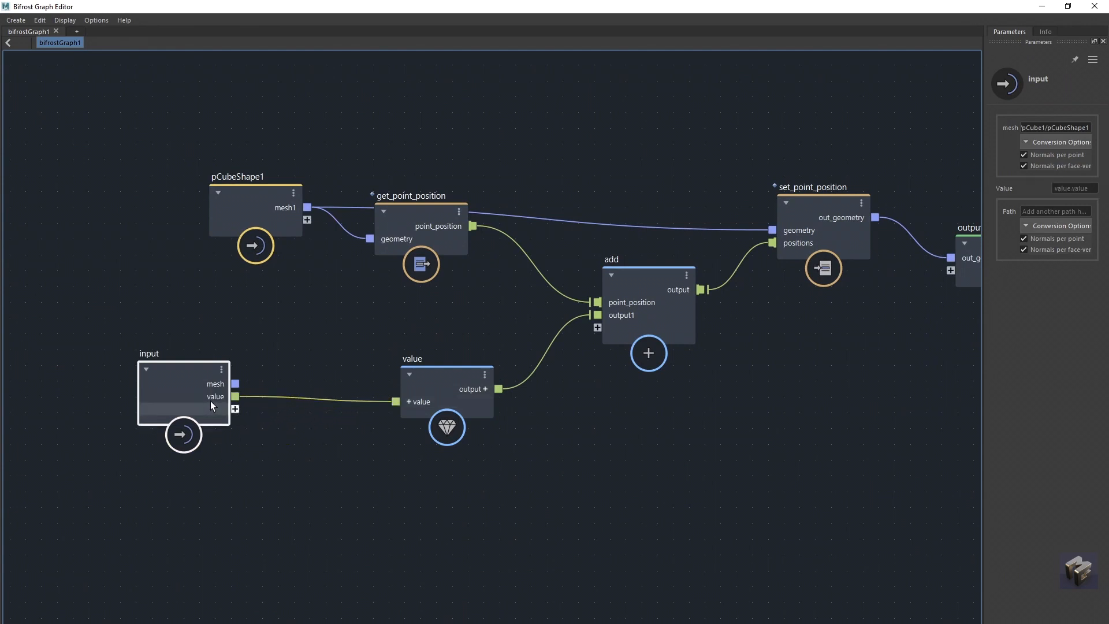
# Step: Rename the new input port feeding the value node to 'Translate'
pyautogui.rightClick(215, 396)
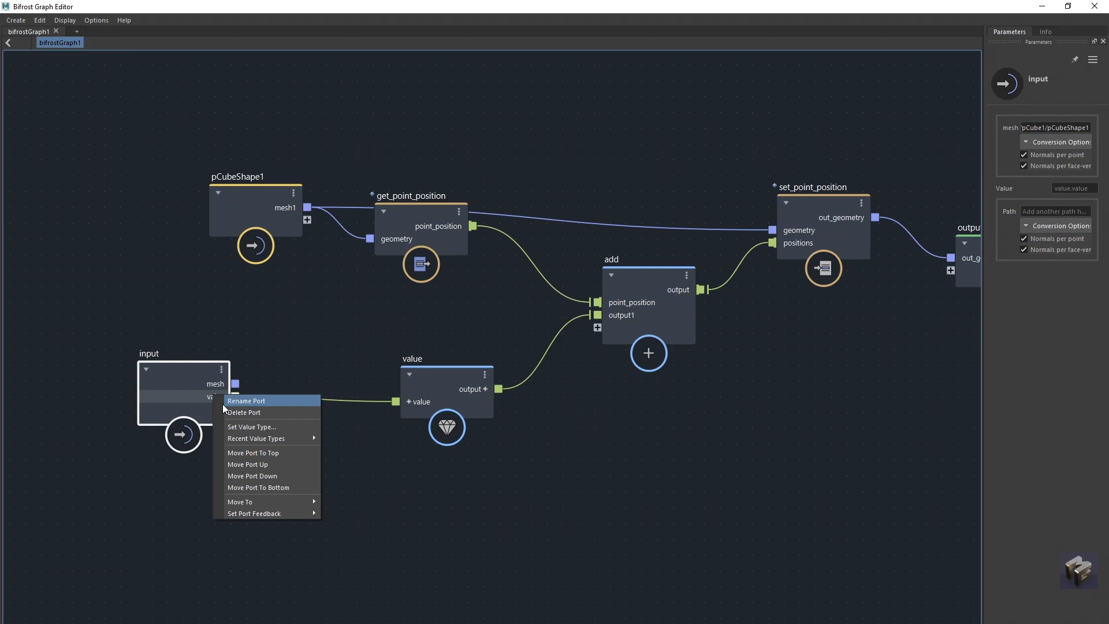
pyautogui.click(246, 401)
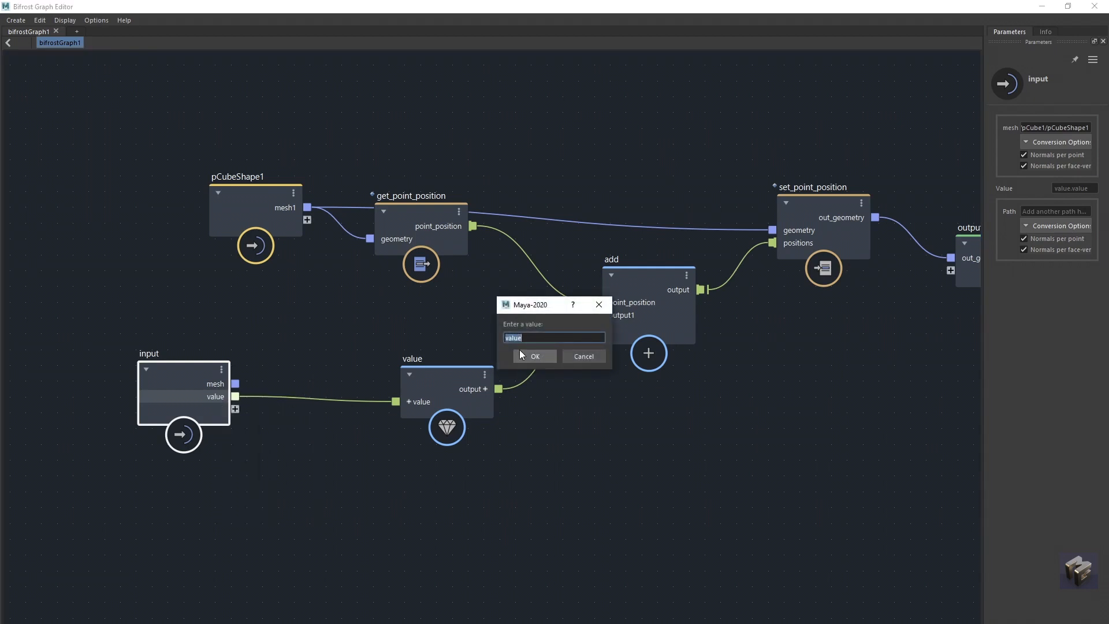
pyautogui.write('Translate')
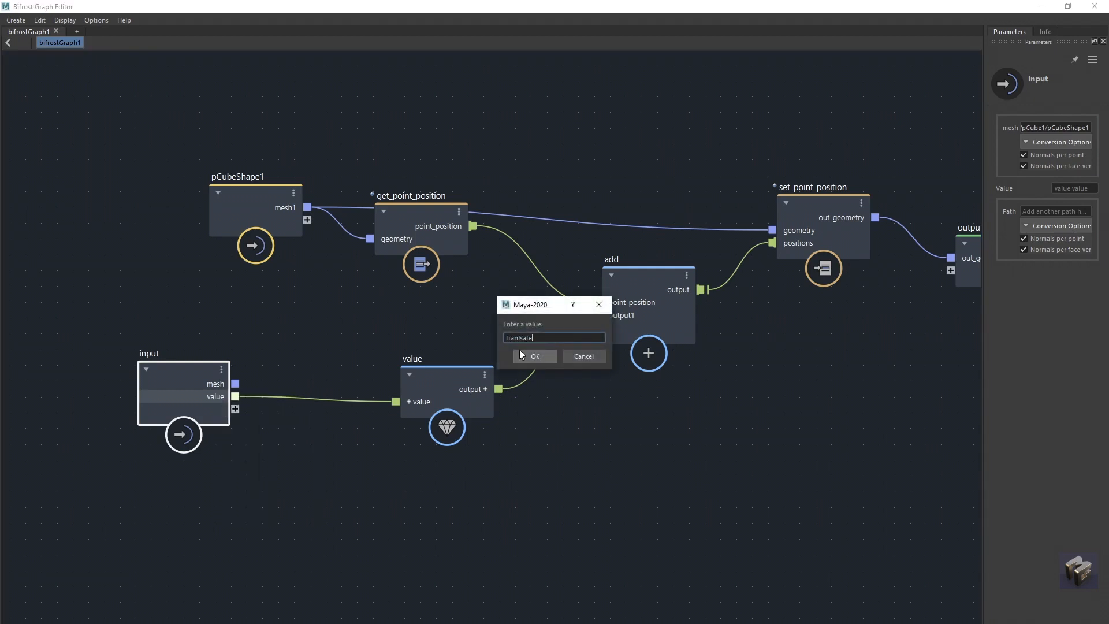
pyautogui.press('BackSpace')
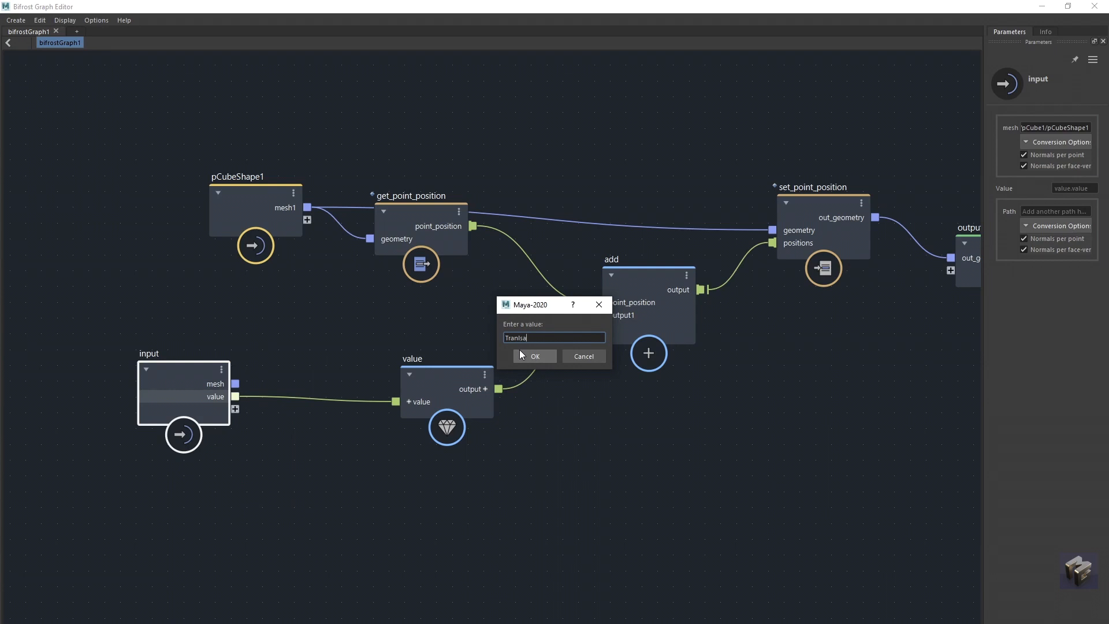
pyautogui.click(535, 356)
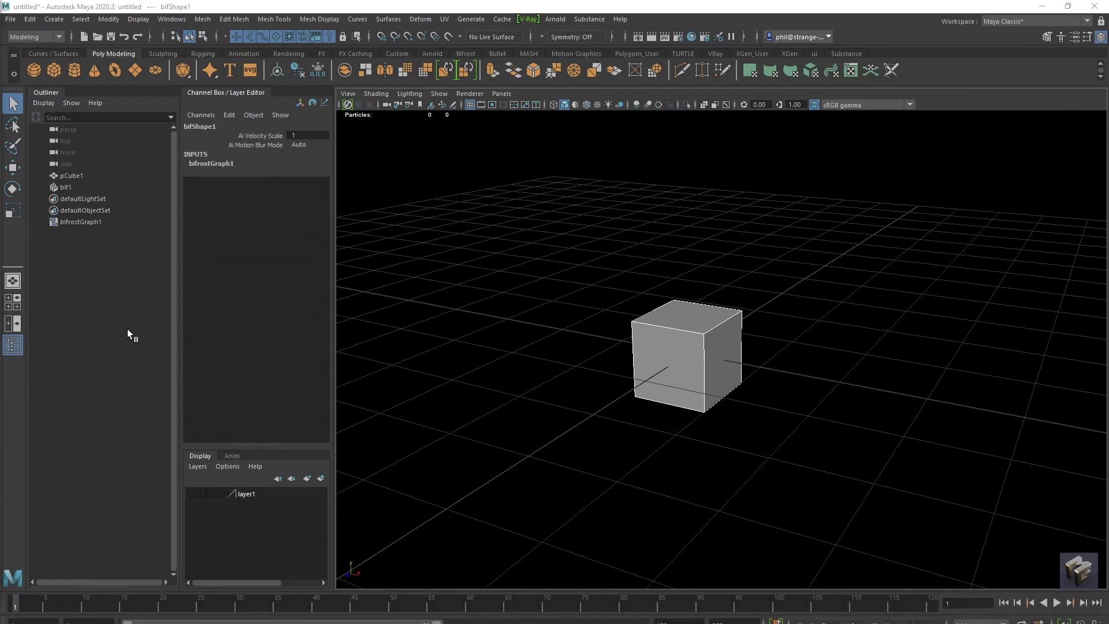
# Step: Select bifrostGraph1 and adjust its Translate X channel to move the cube, keying it
pyautogui.click(81, 221)
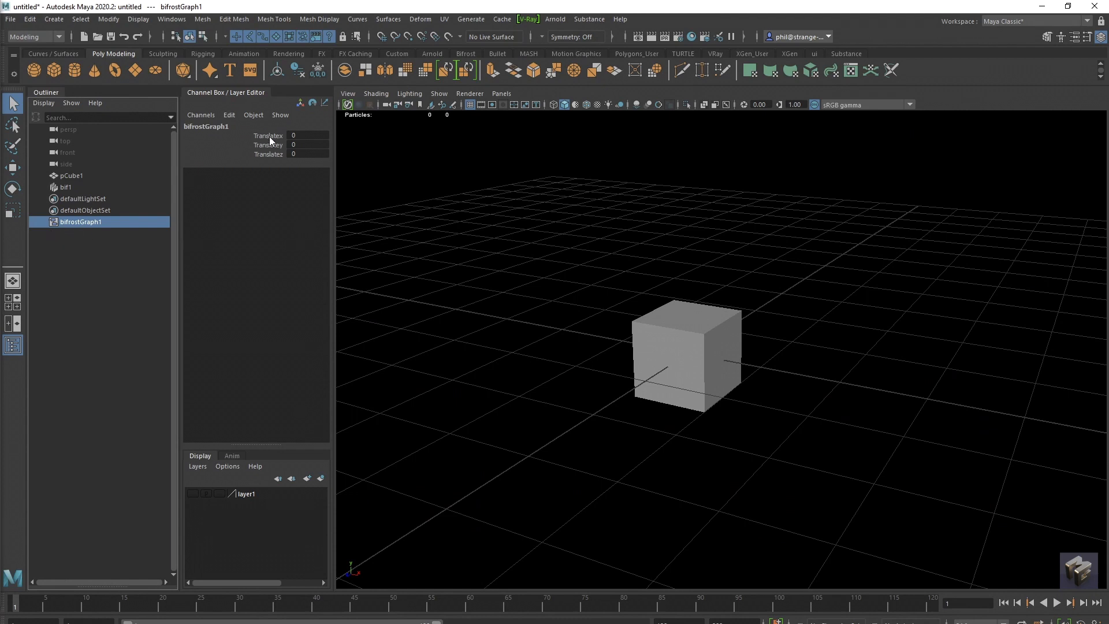
pyautogui.click(268, 135)
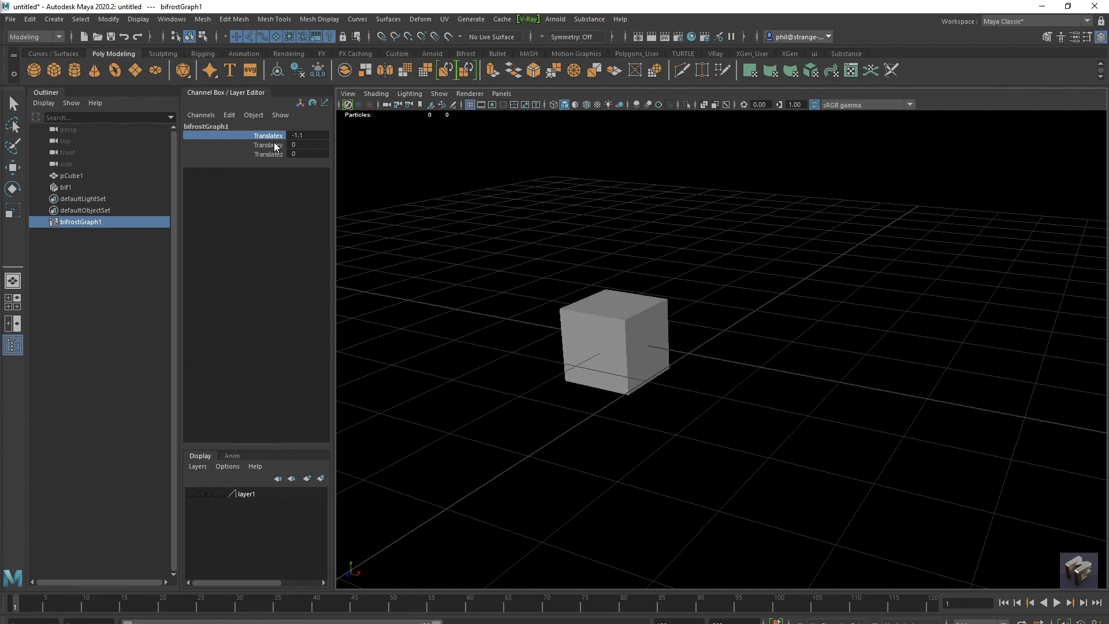
pyautogui.click(469, 600)
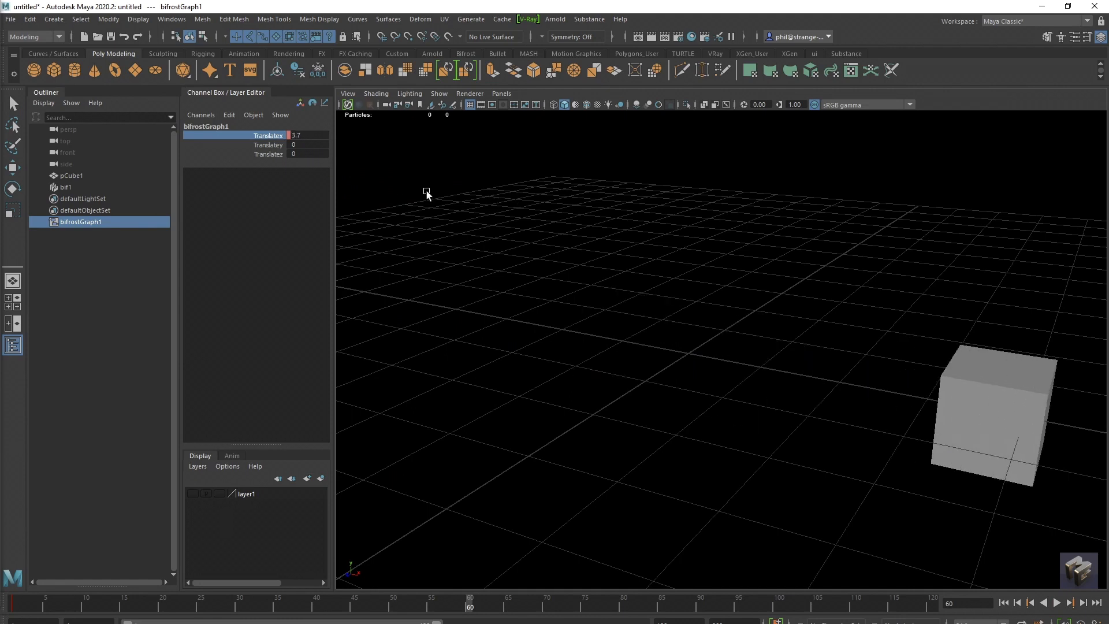
pyautogui.moveTo(406, 604)
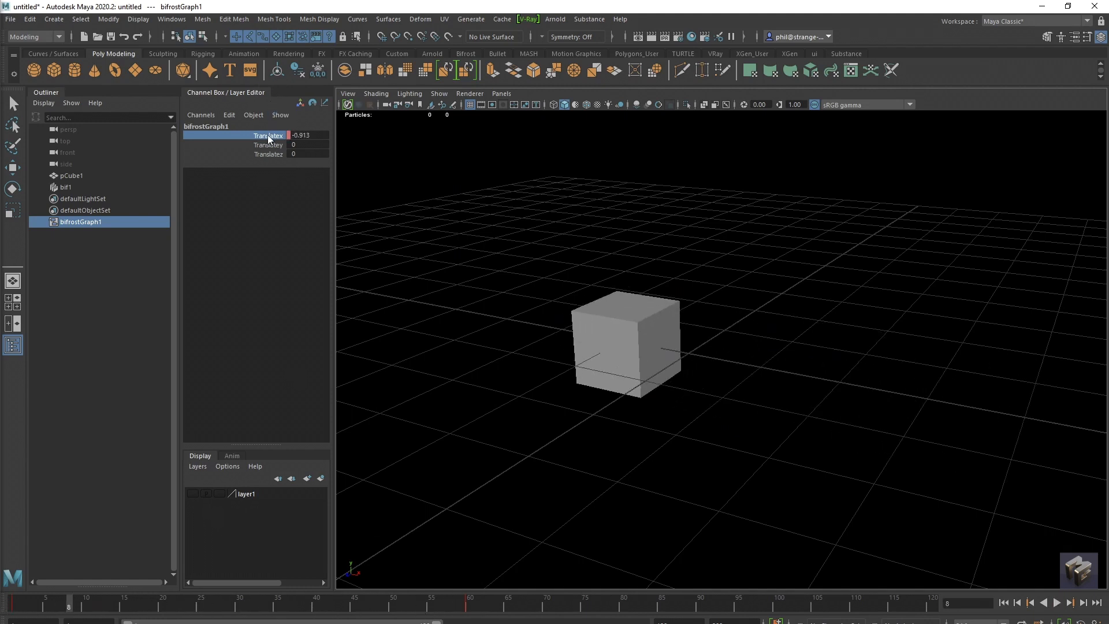
pyautogui.rightClick(268, 136)
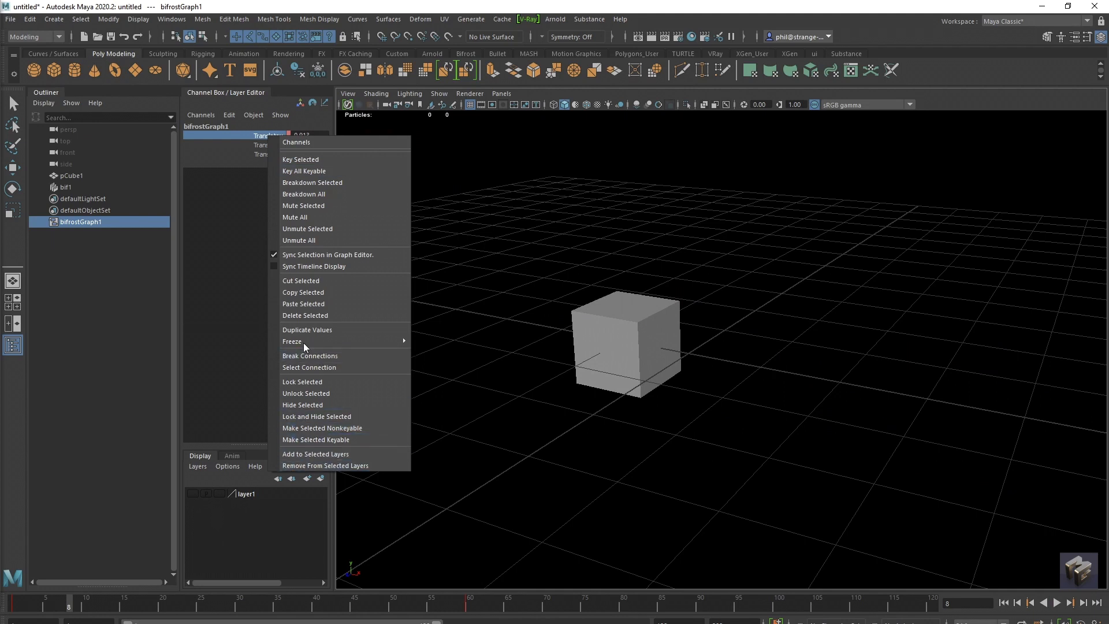
pyautogui.click(303, 340)
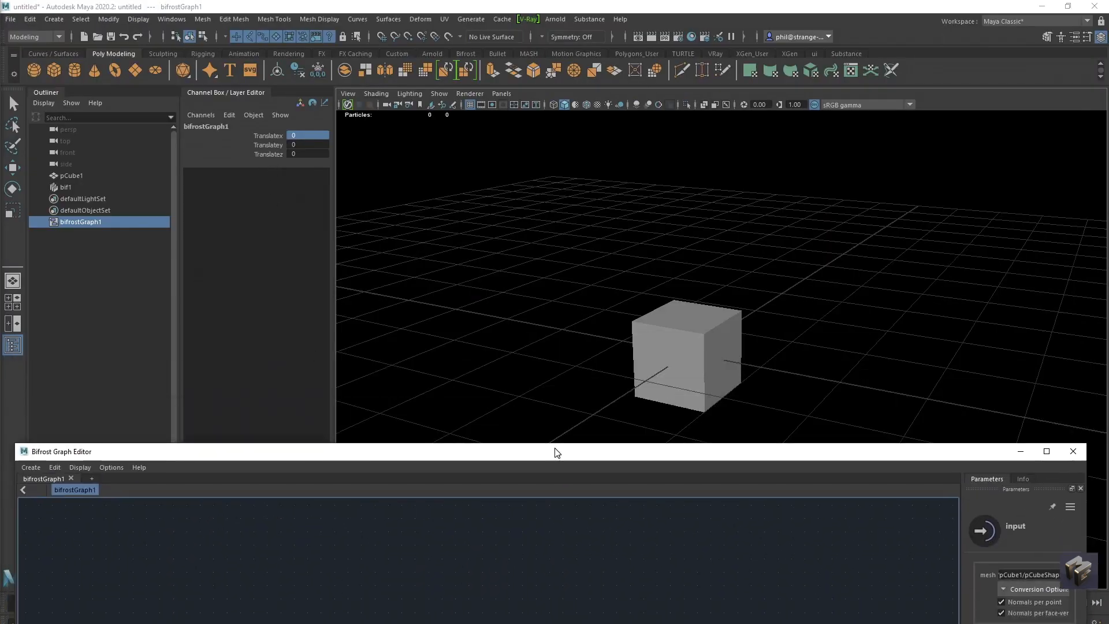
# Step: Maximize the reopened Bifrost Graph Editor showing the Translate port wired to the value node
pyautogui.click(1047, 451)
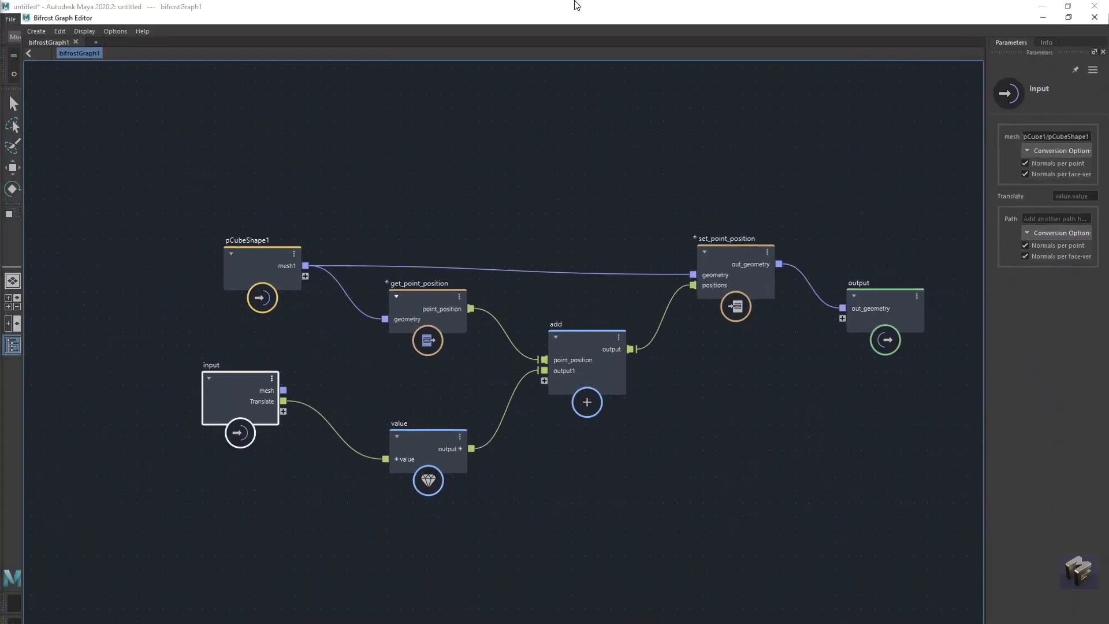